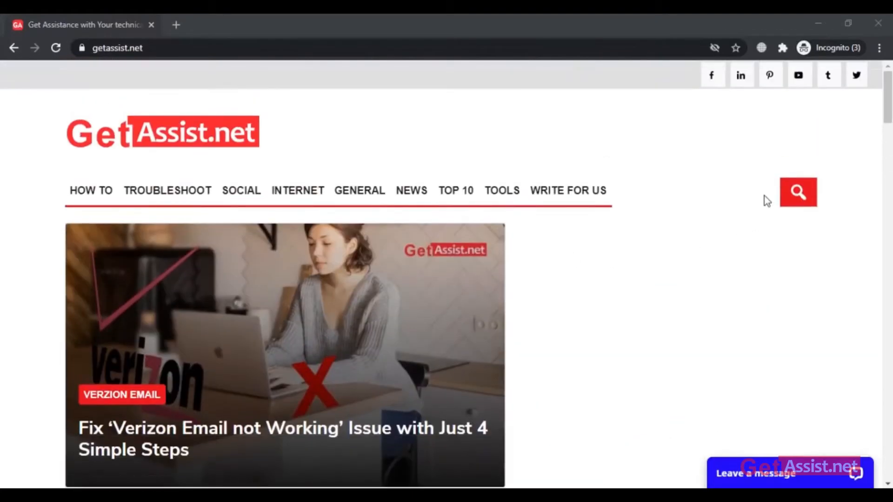
Search GetAssist.net for 'yahoo' and scroll through the Yahoo article results
left_click(798, 192)
type("yahoo")
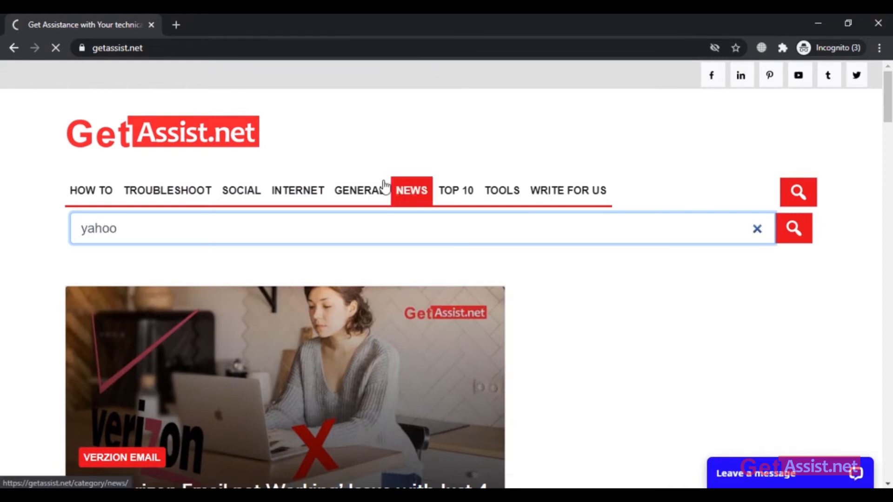
left_click(793, 228)
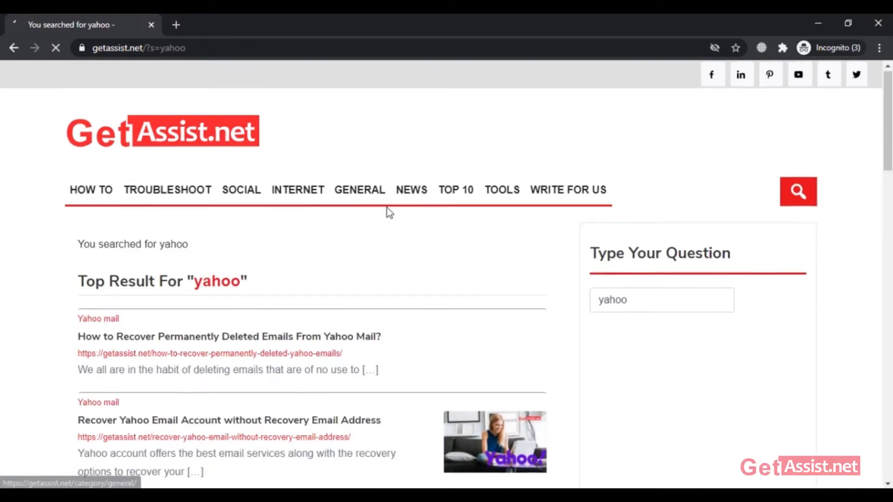
scroll("down", 3)
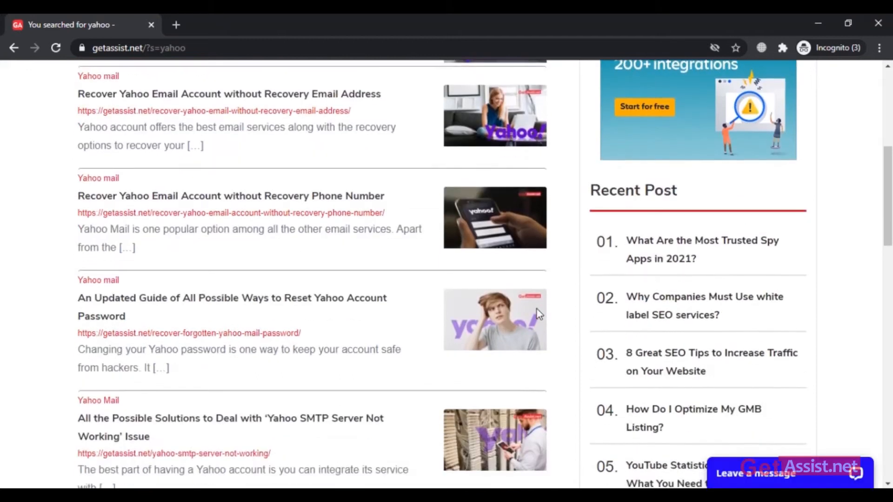
scroll("down", 3)
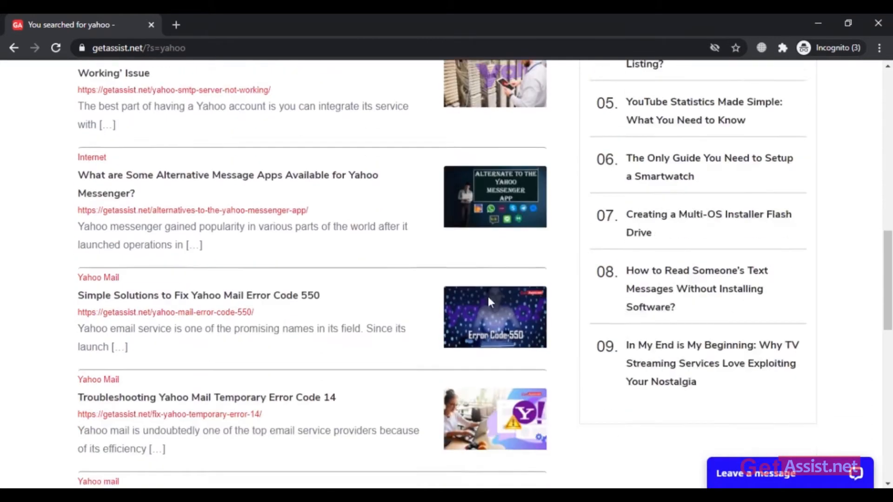
scroll("down", 3)
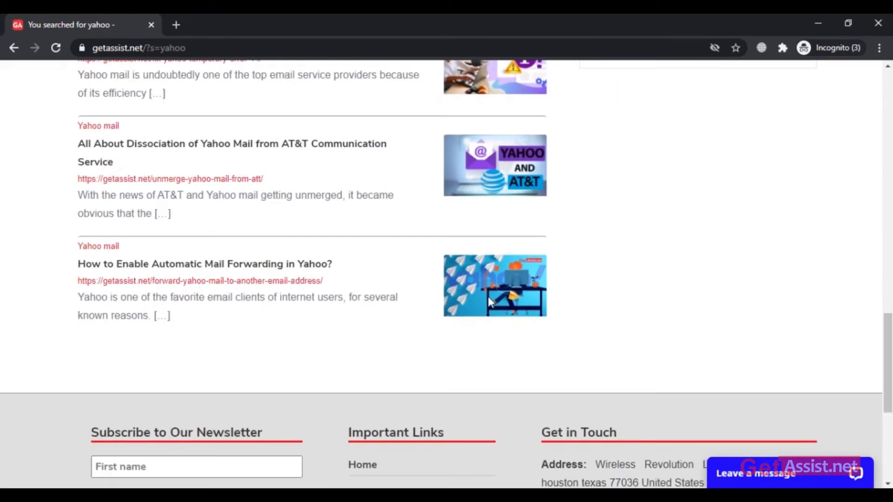
scroll("up", 3)
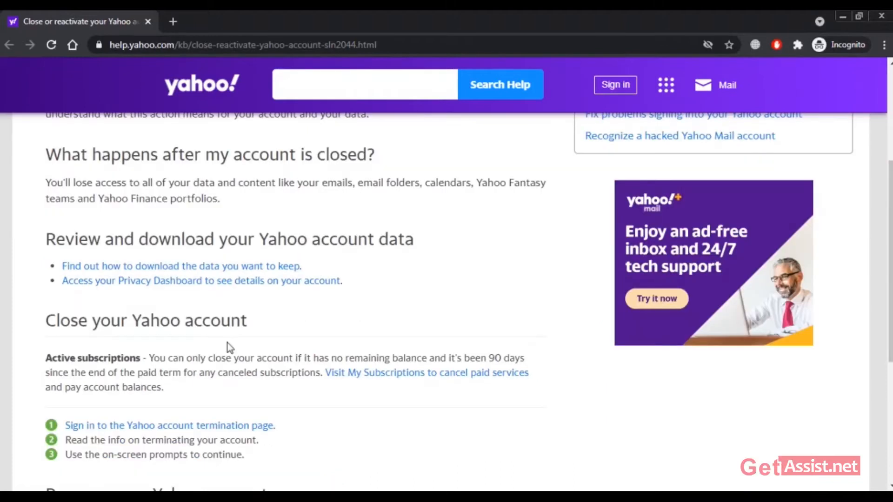
mouse_move(282, 356)
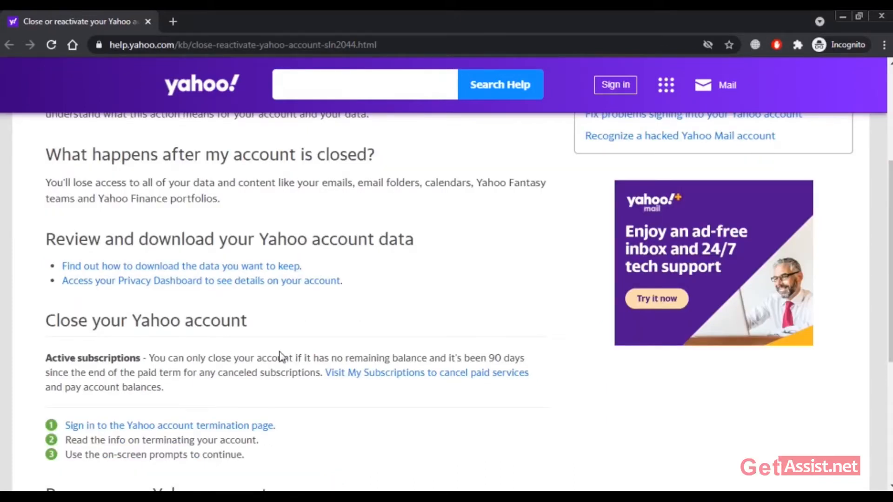
mouse_move(327, 328)
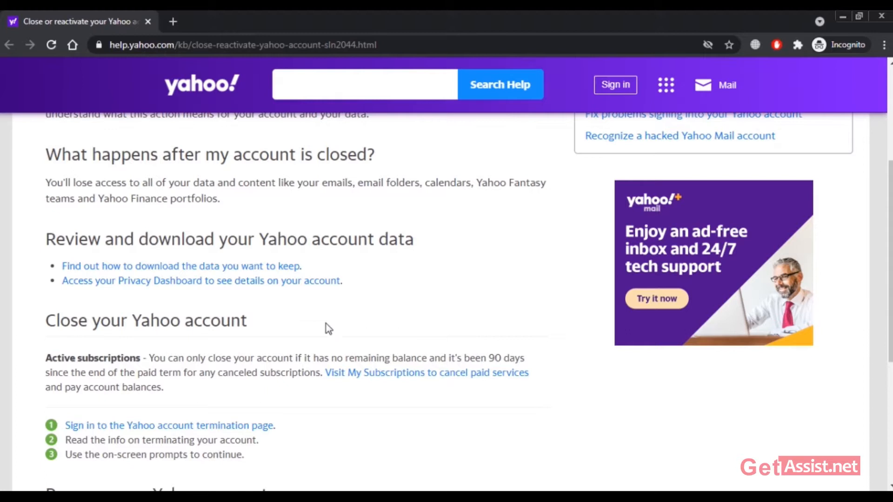
scroll("down", 3)
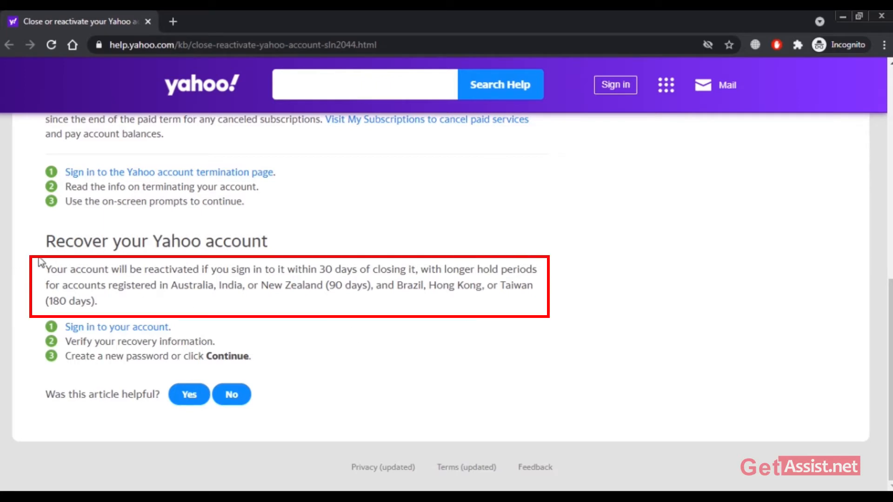
left_click_drag(48, 269, 97, 302)
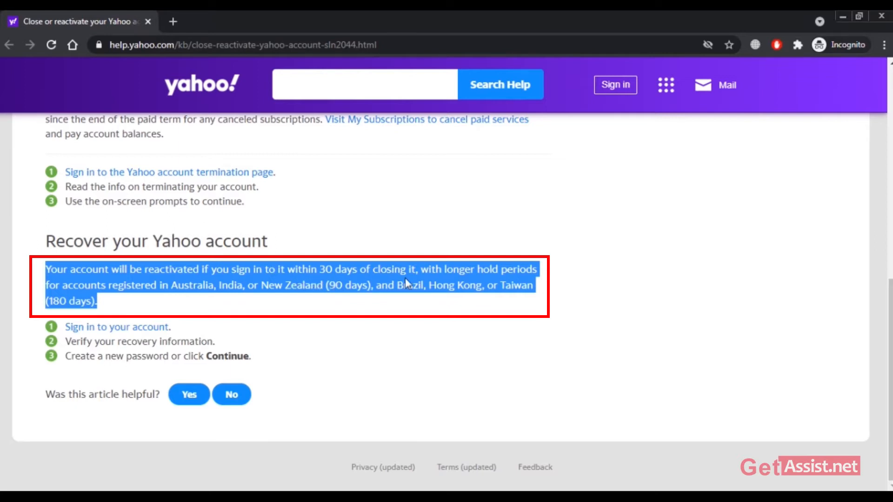
mouse_move(95, 313)
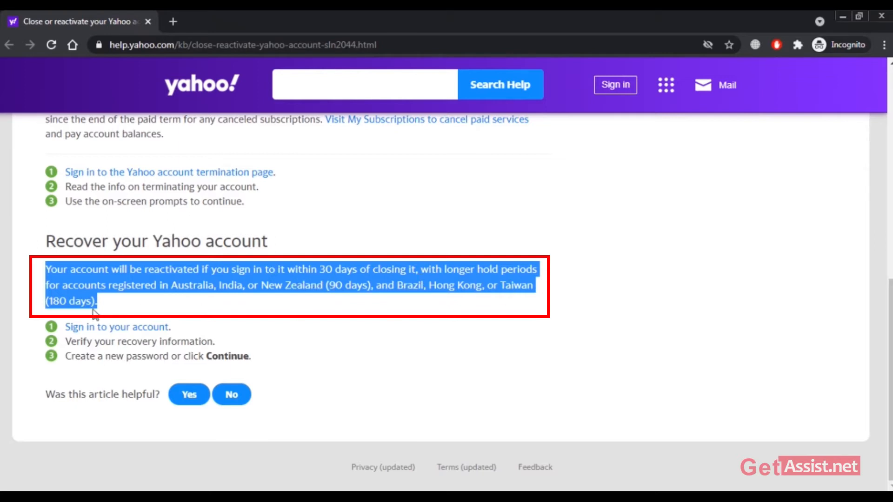
mouse_move(340, 303)
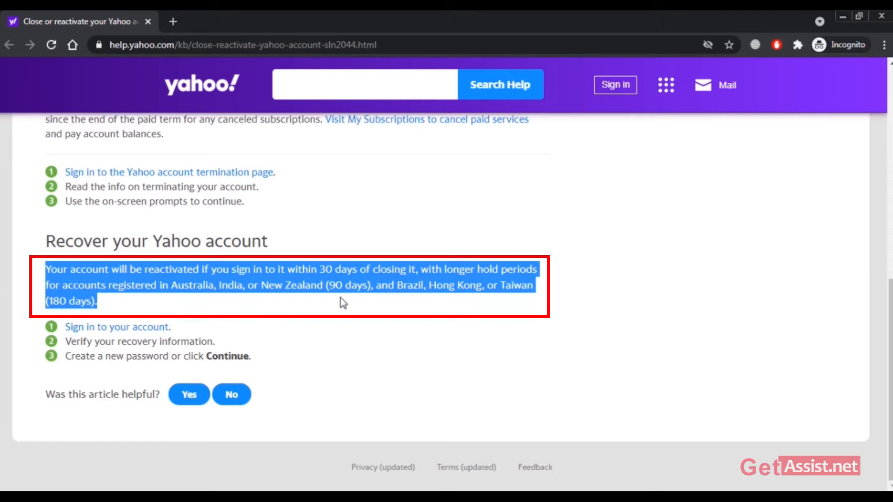
mouse_move(458, 304)
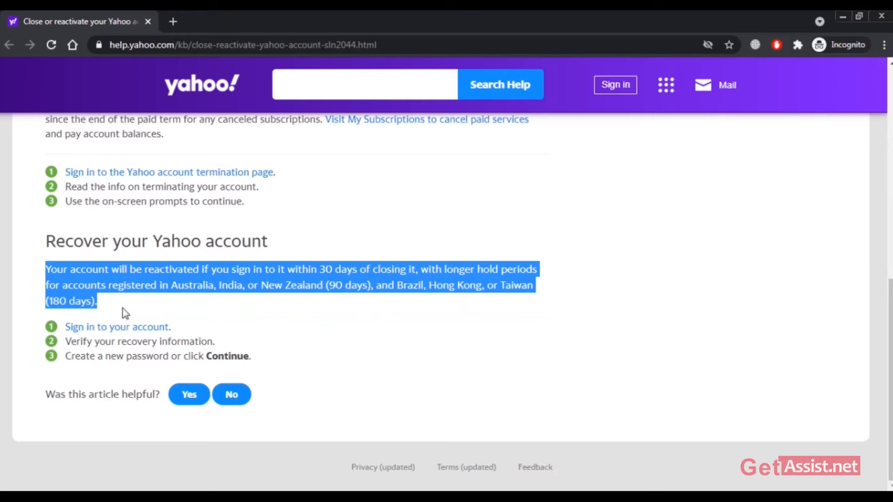
left_click(307, 307)
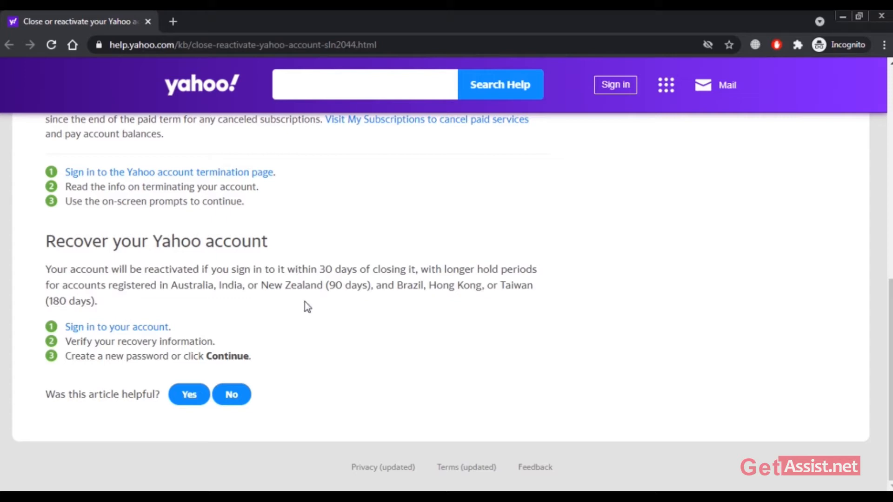
mouse_move(344, 298)
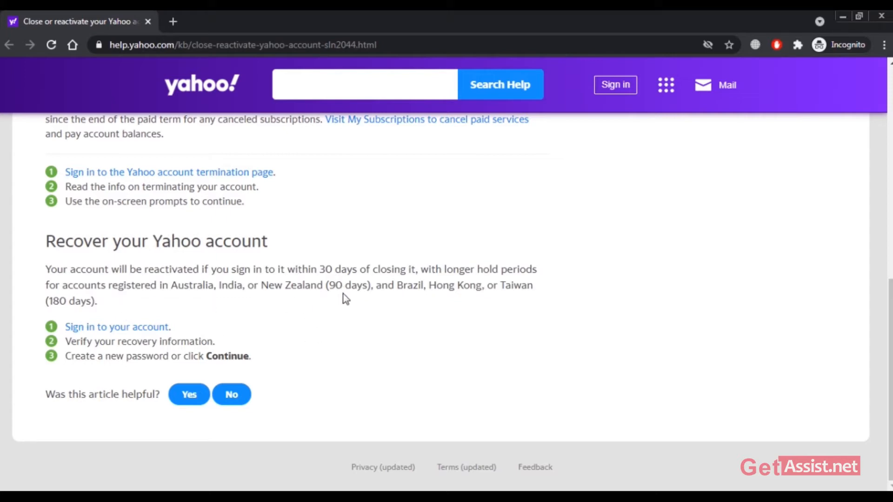
mouse_move(210, 310)
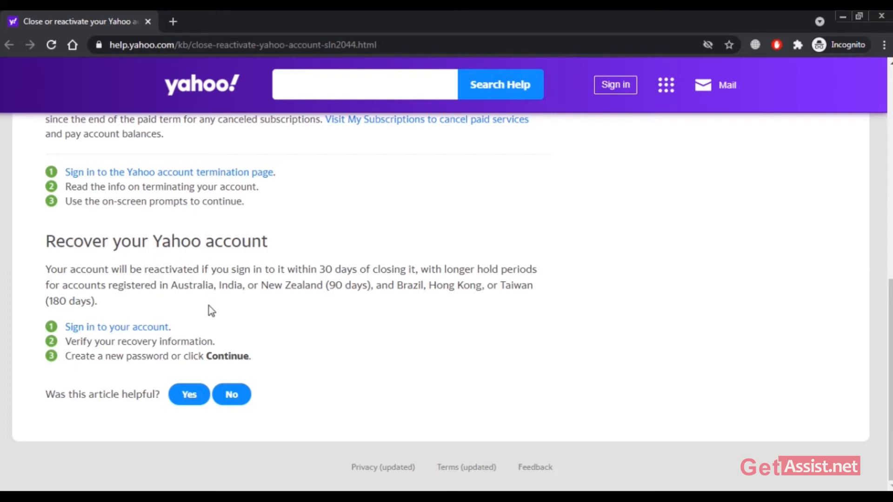
mouse_move(353, 330)
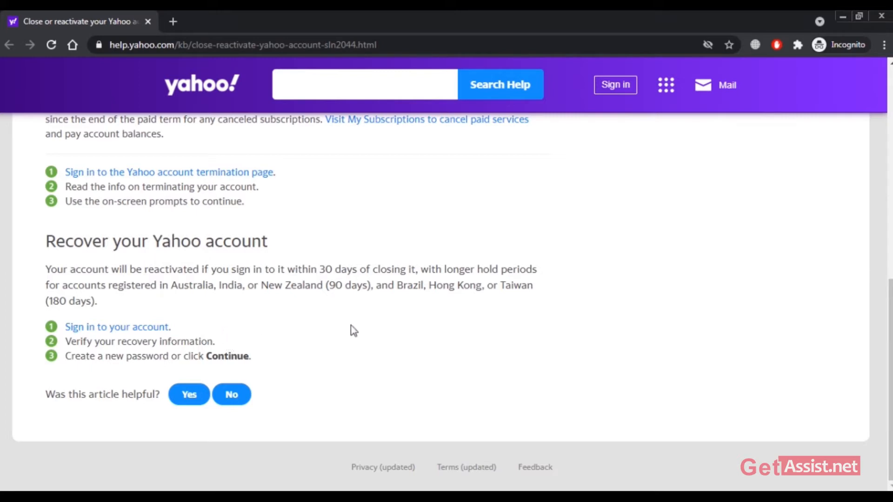
mouse_move(225, 242)
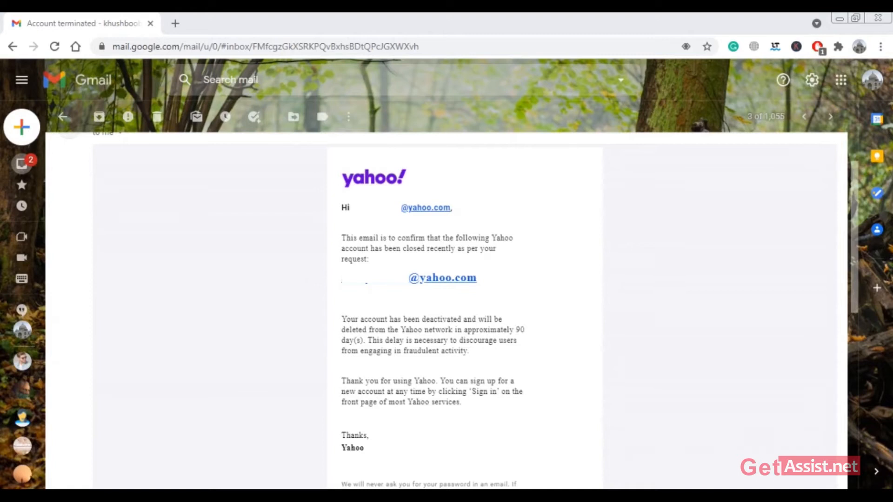
mouse_move(872, 331)
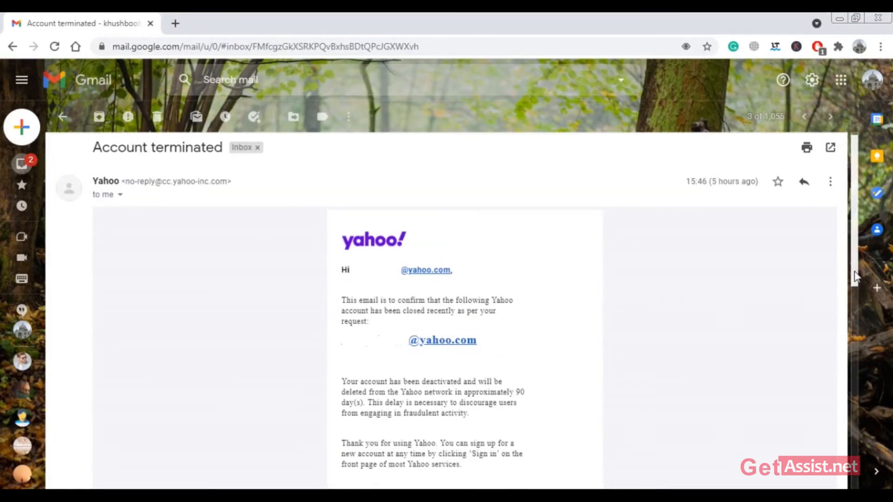
scroll("down", 3)
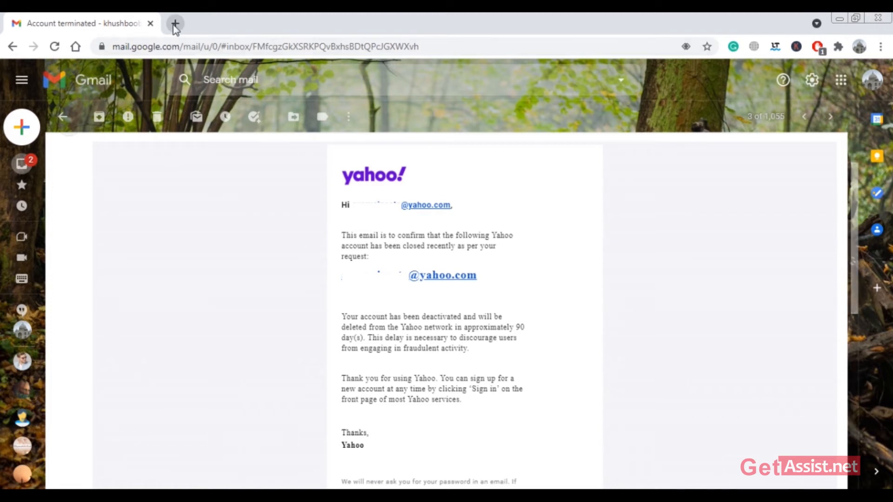
Open Yahoo sign-in in a new tab and enter the closed account's email
left_click(177, 24)
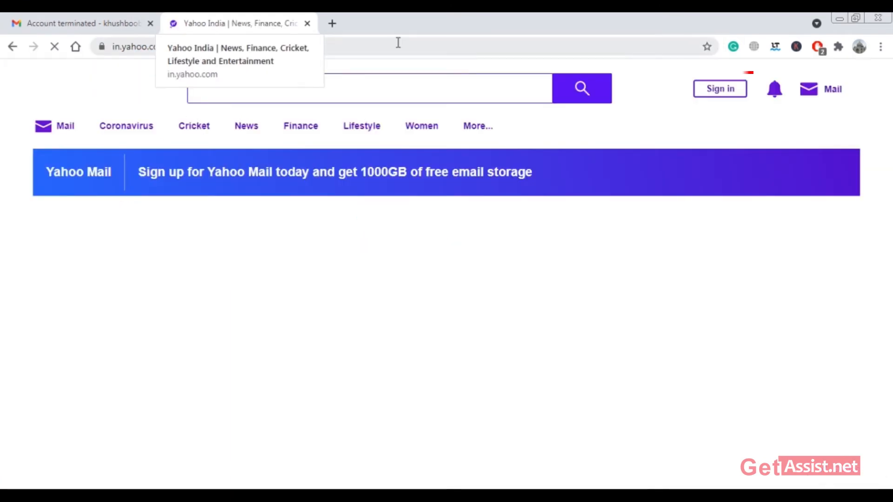
left_click(720, 89)
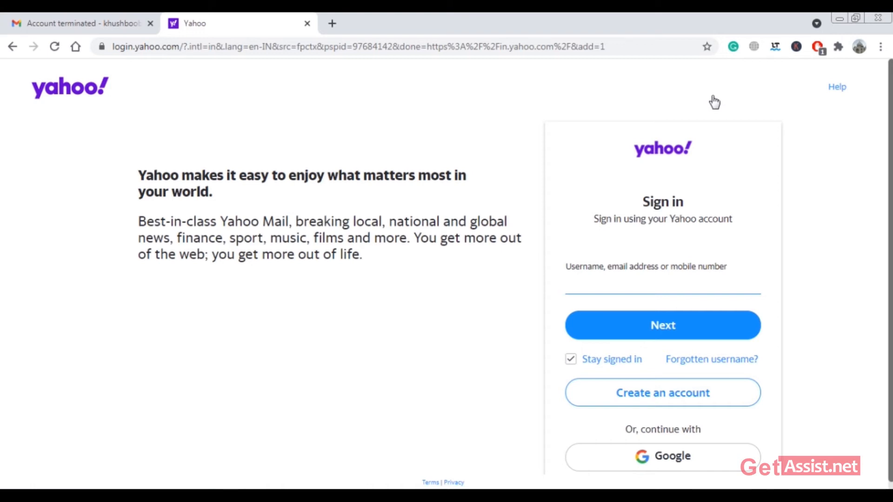
type("Eyahoo.com")
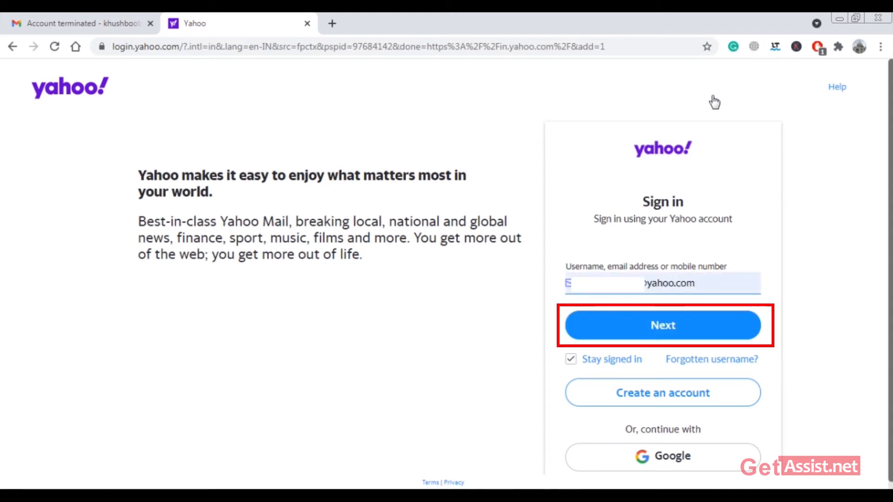
Continue past the email and send a verification code to the registered phone
left_click(662, 325)
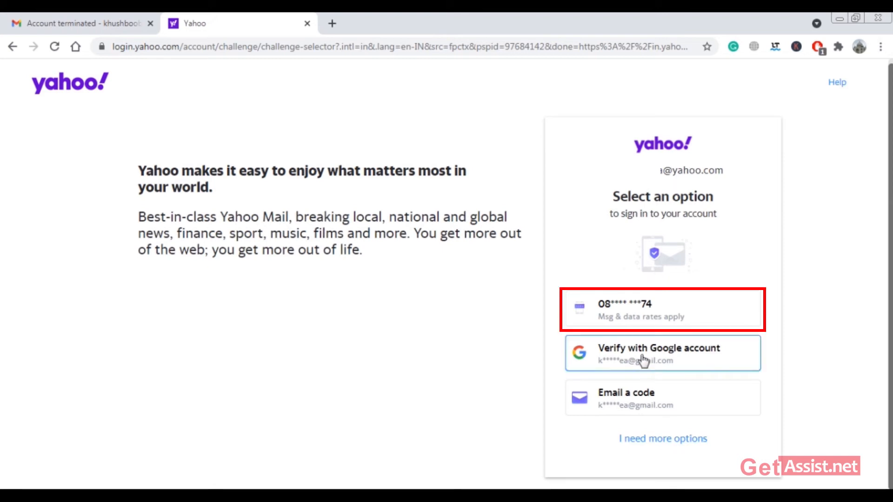
left_click(662, 309)
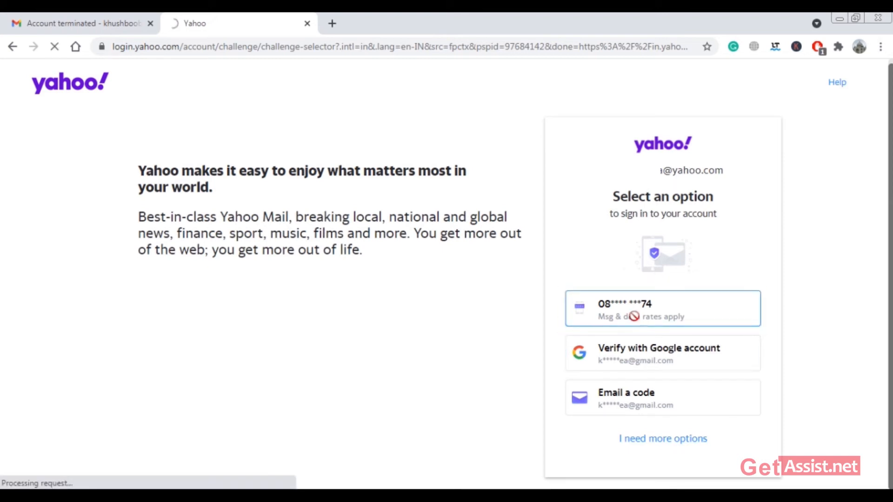
left_click(663, 309)
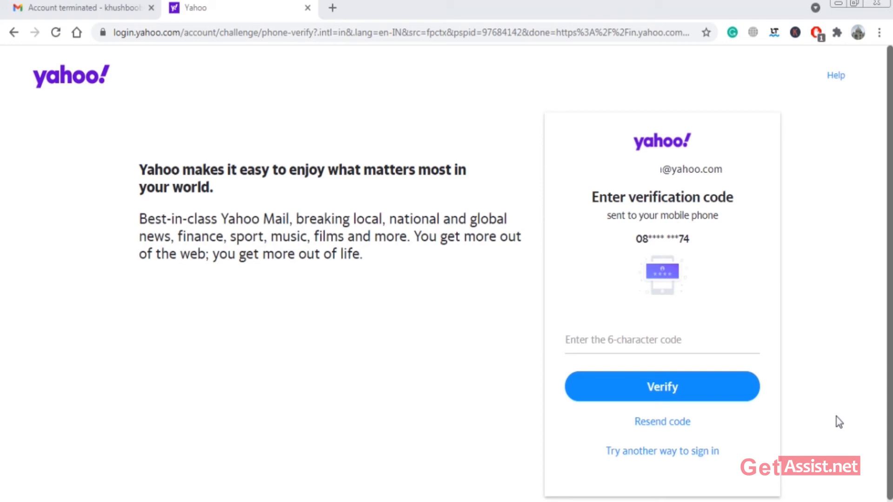
mouse_move(801, 387)
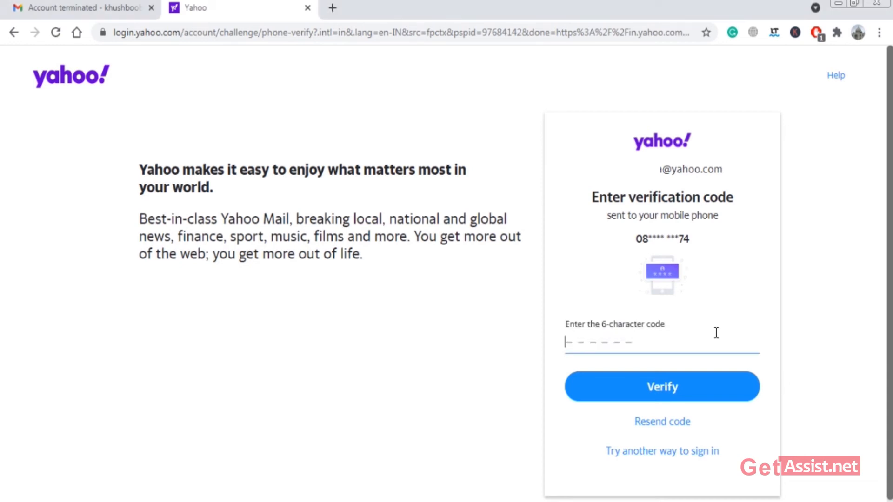
Enter the six-character texted code and submit it for verification
type("96")
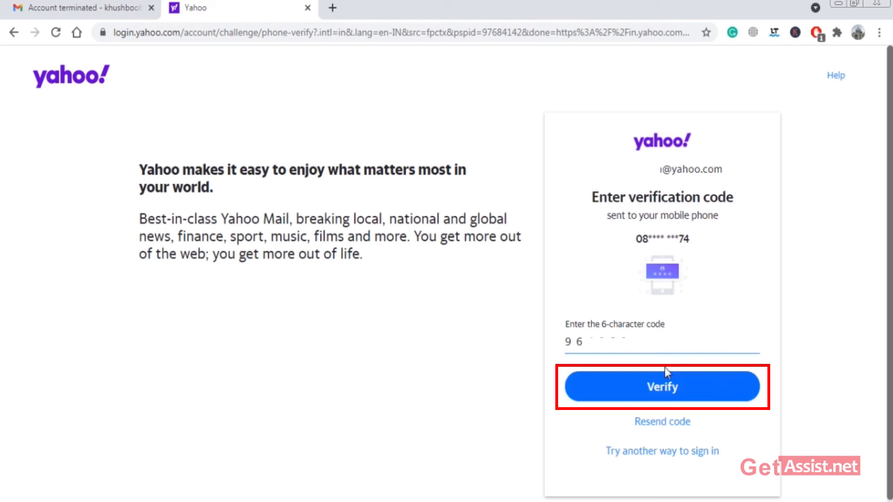
left_click(663, 387)
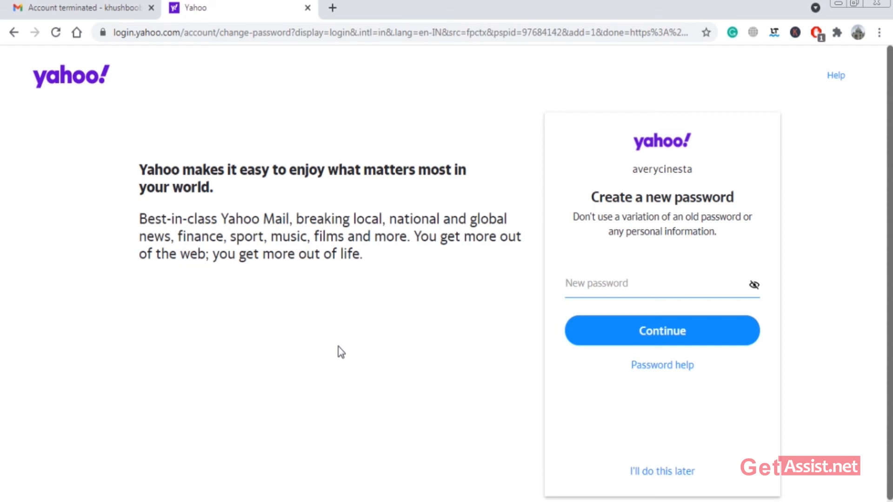
Enter a new account password and continue to the Success screen
left_click(650, 289)
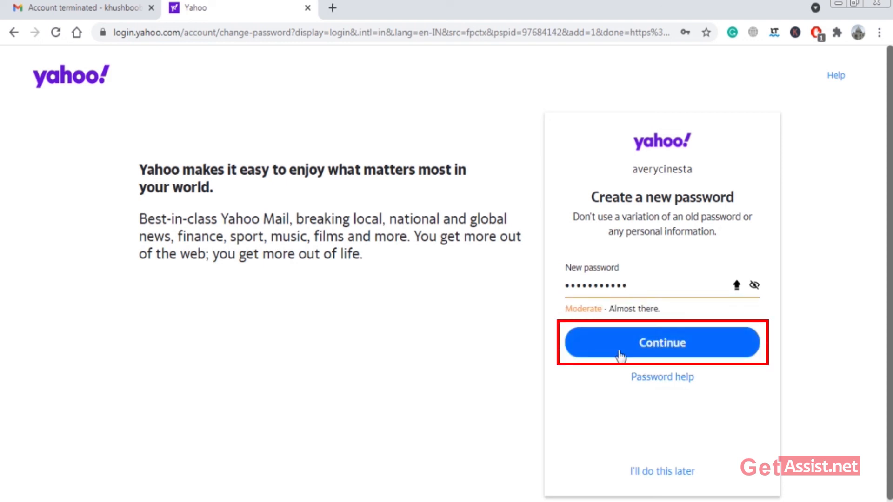
left_click(663, 343)
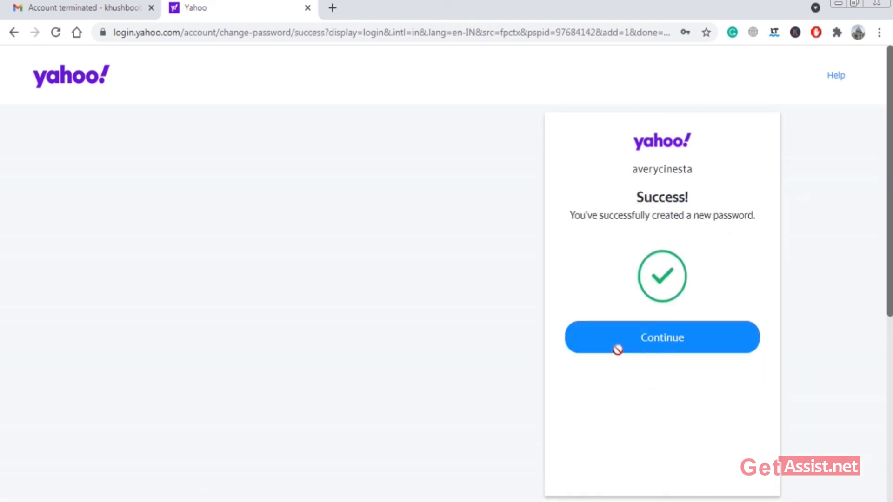